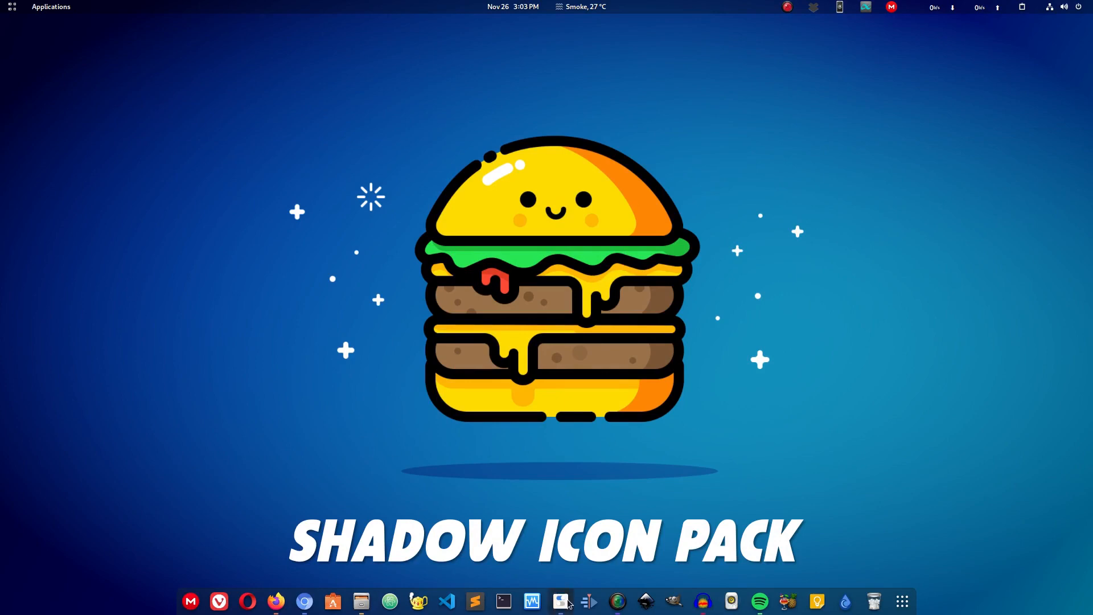
Step: Launch Files on the Home folder to view folders in the Shadow icon style
click(559, 601)
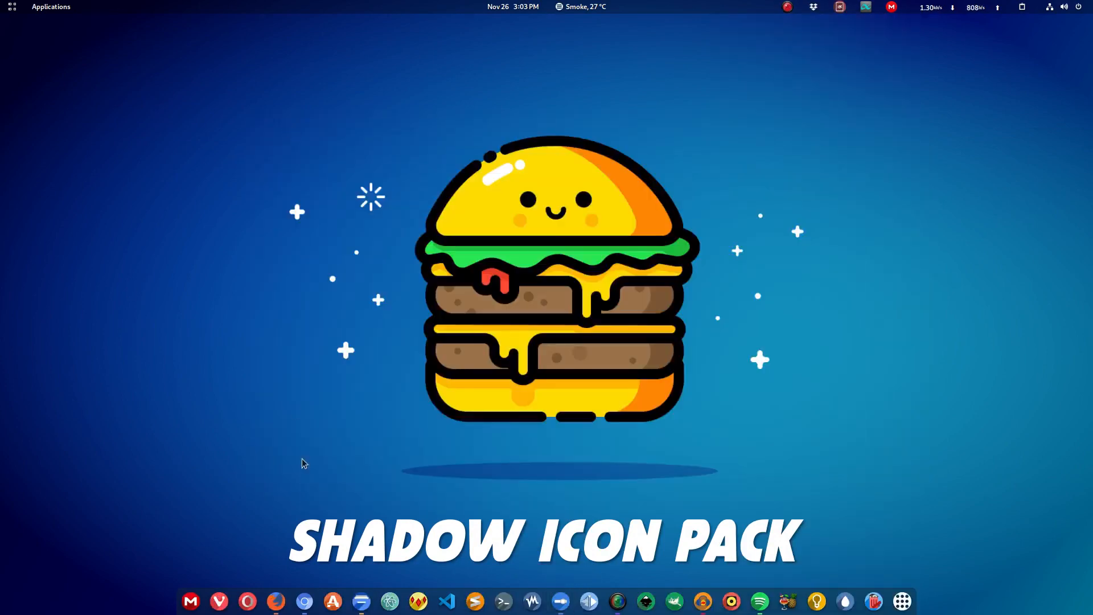
click(361, 601)
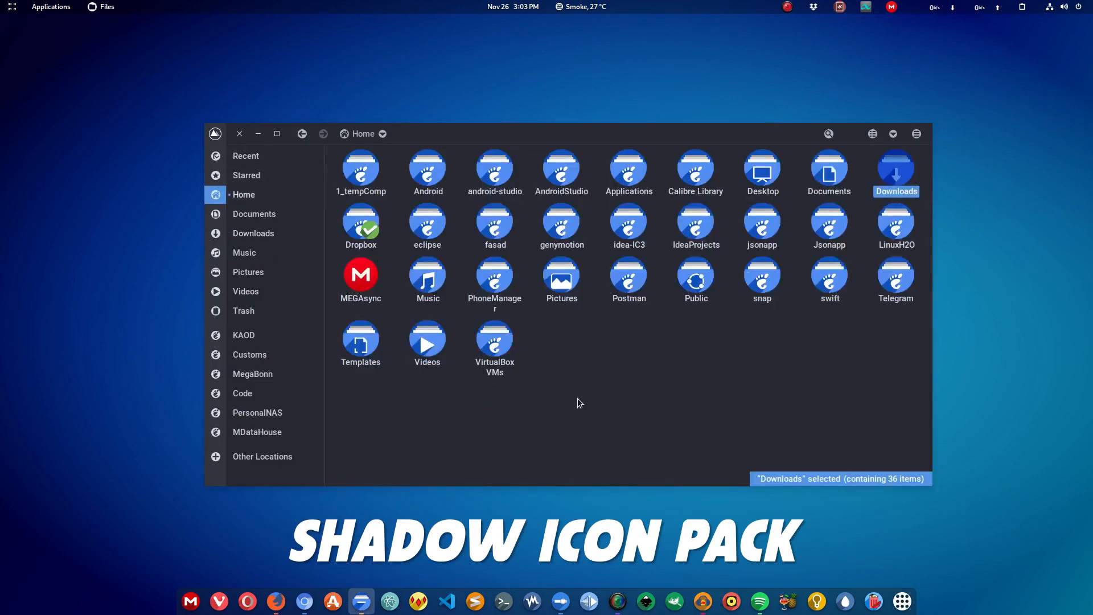
mouse_move(375, 222)
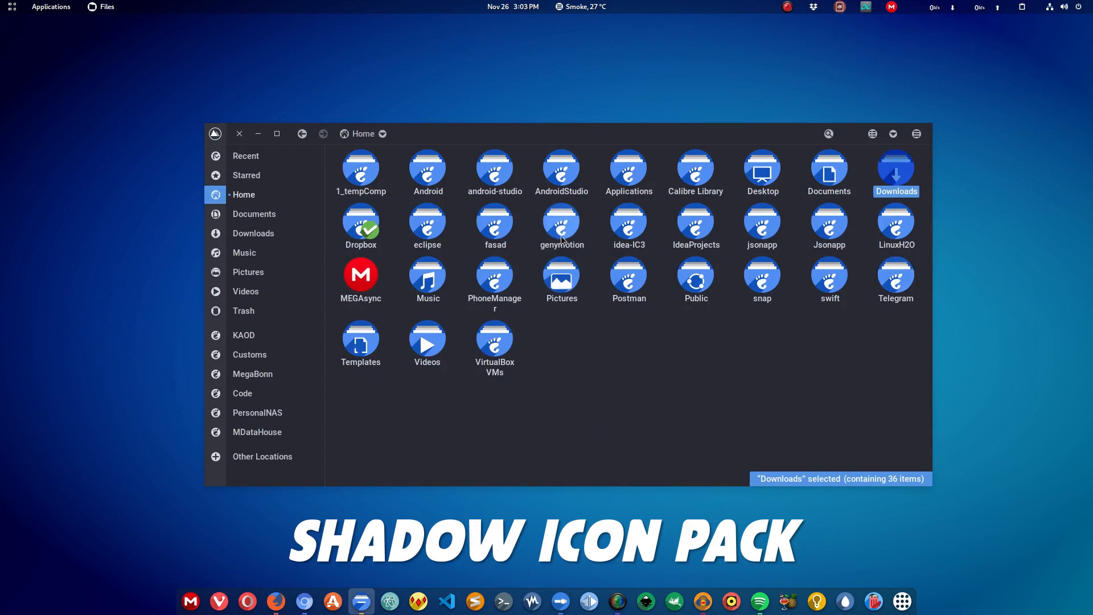
mouse_move(500, 274)
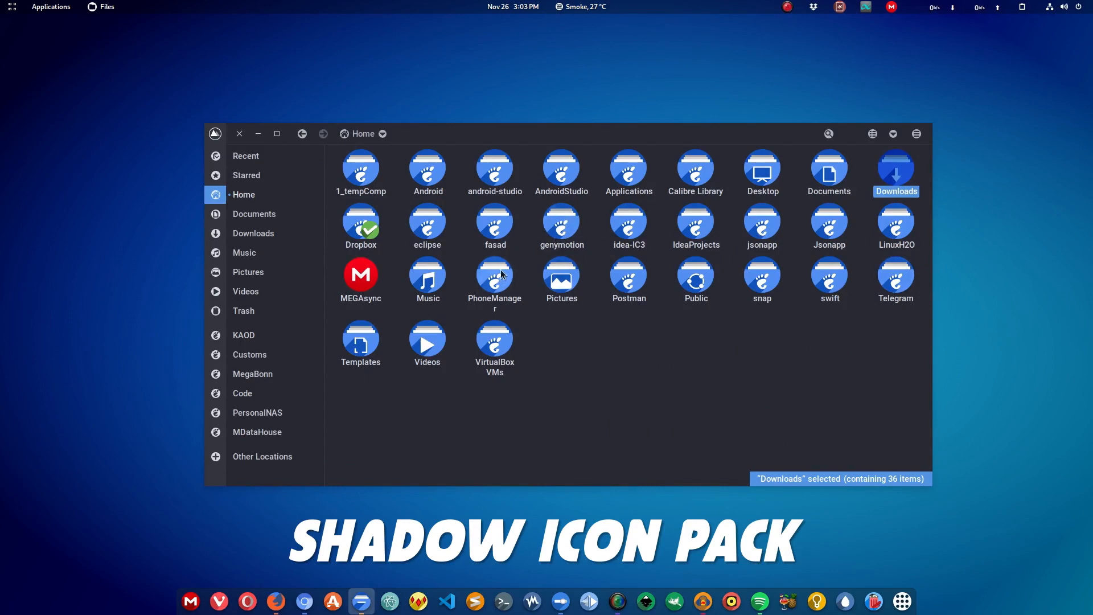
mouse_move(561, 282)
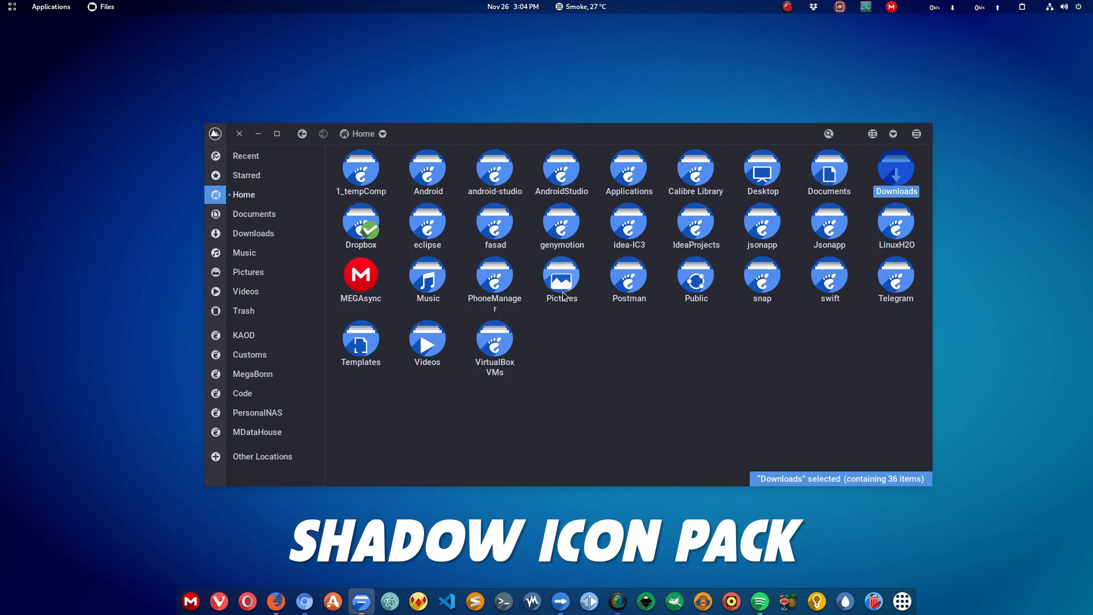
mouse_move(533, 342)
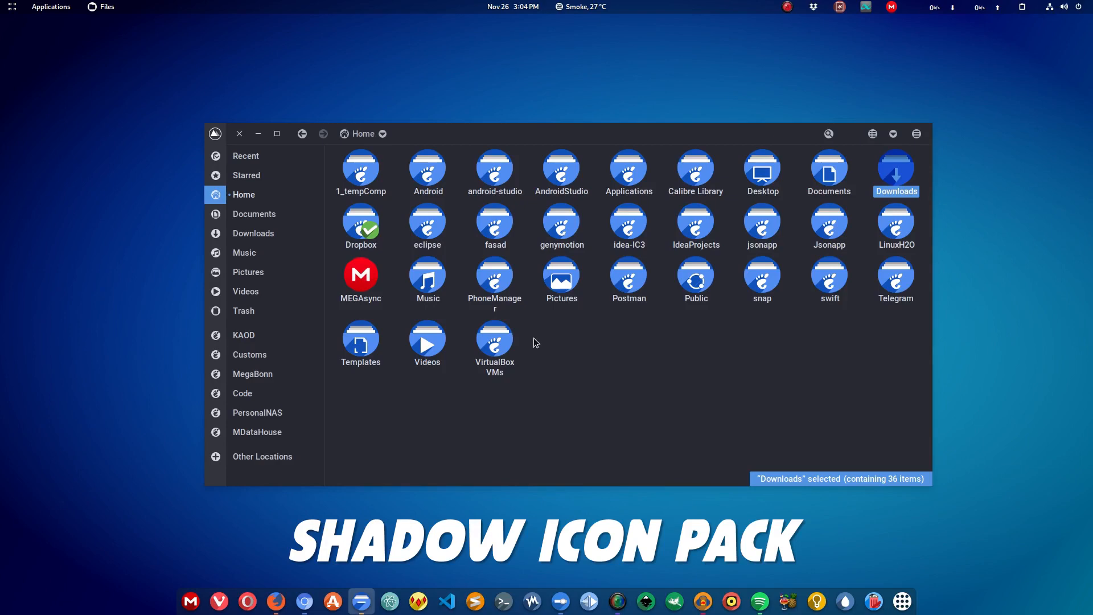
mouse_move(901, 601)
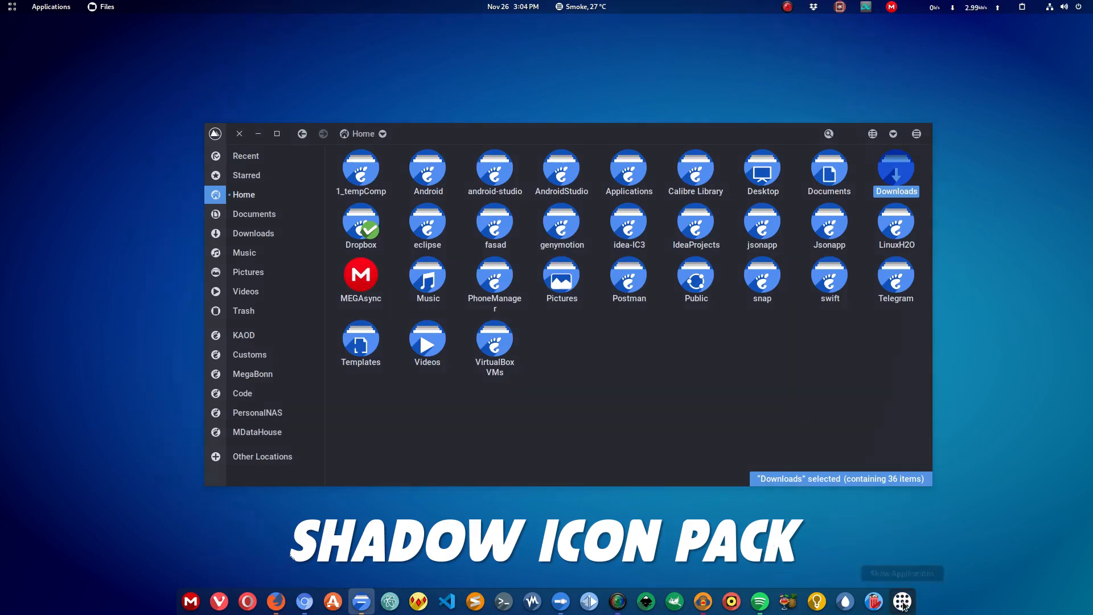
Step: Open the application grid and scroll through the installed apps
click(901, 601)
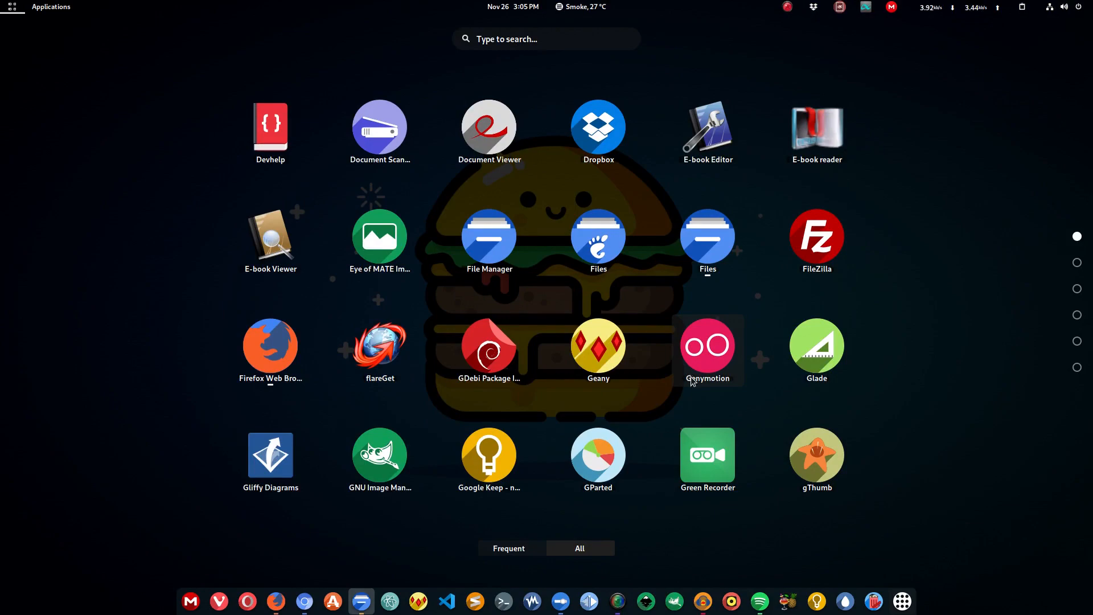
scroll(down, 3)
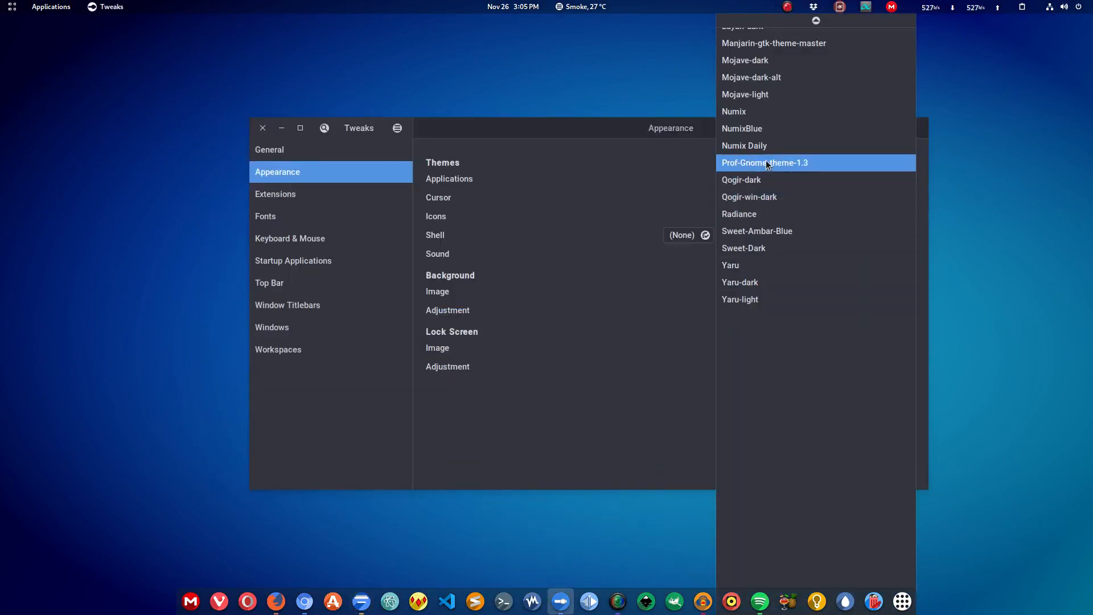
Step: Choose Tela from the Icons dropdown in Tweaks Appearance
click(764, 162)
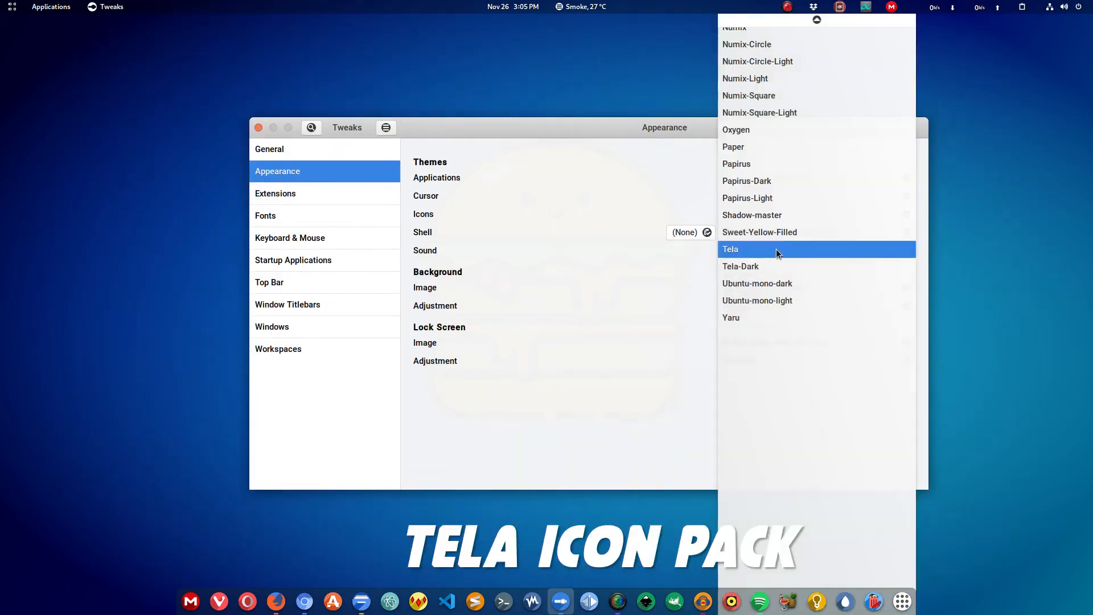
click(730, 249)
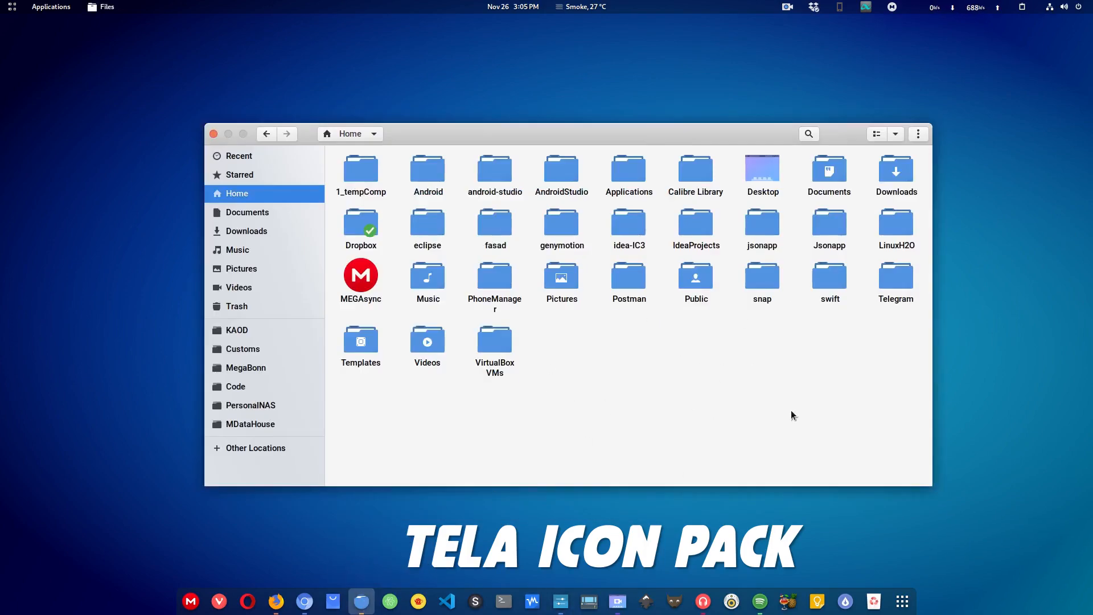
mouse_move(531, 601)
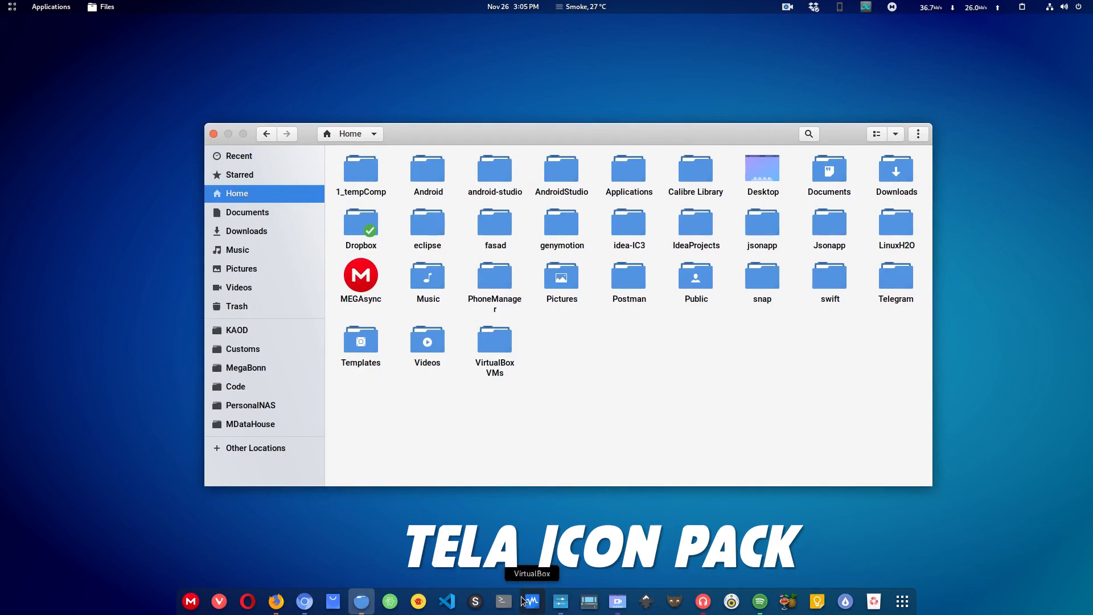
mouse_move(845, 601)
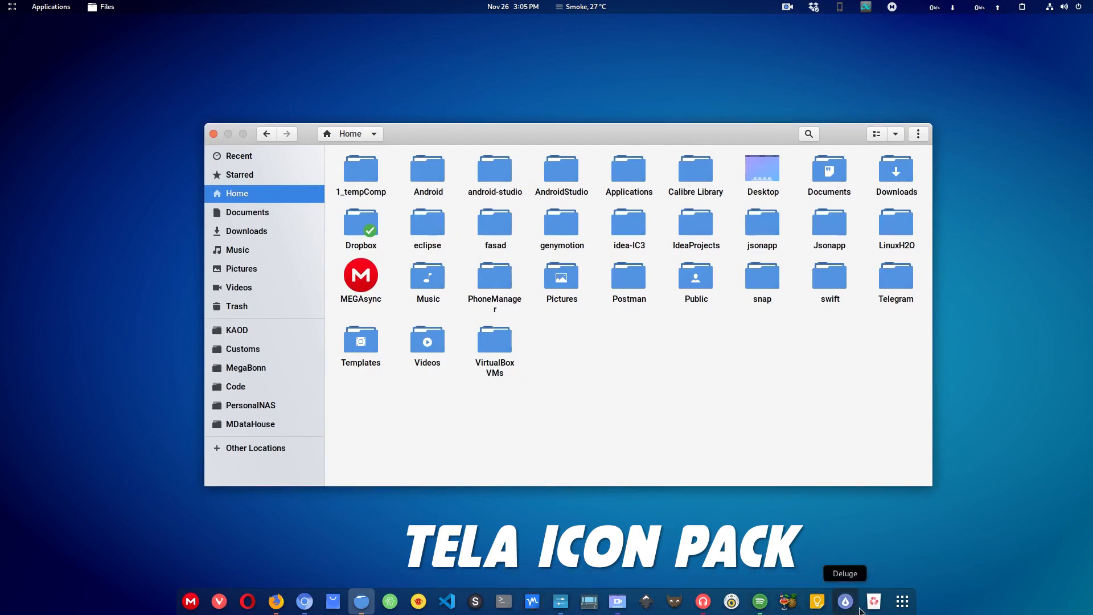
Step: Open Show Applications and scroll the grid pages of Tela-styled app icons
click(901, 601)
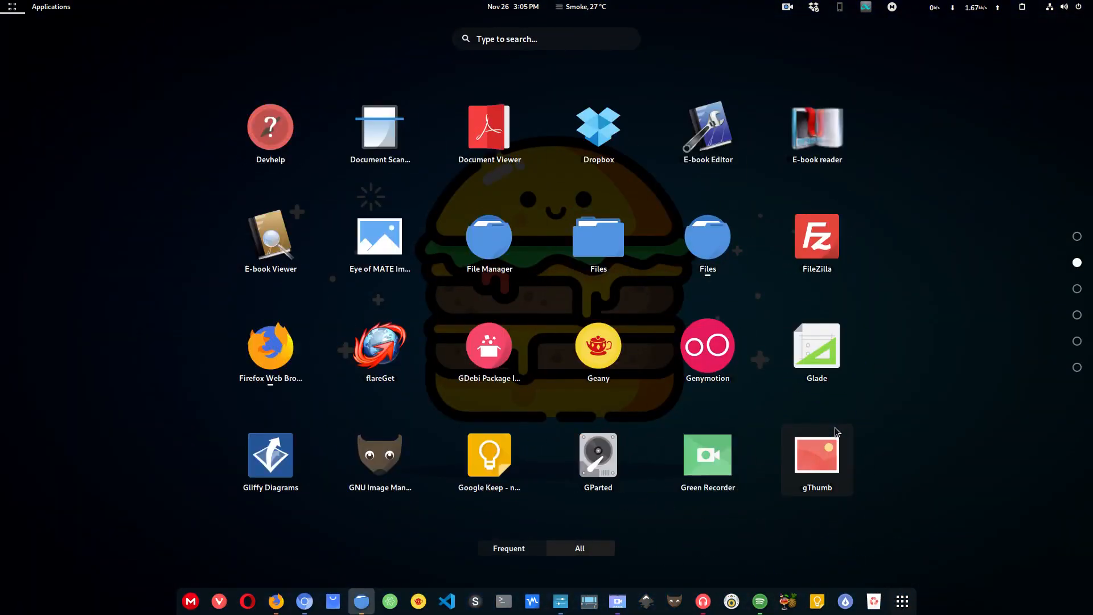
mouse_move(758, 389)
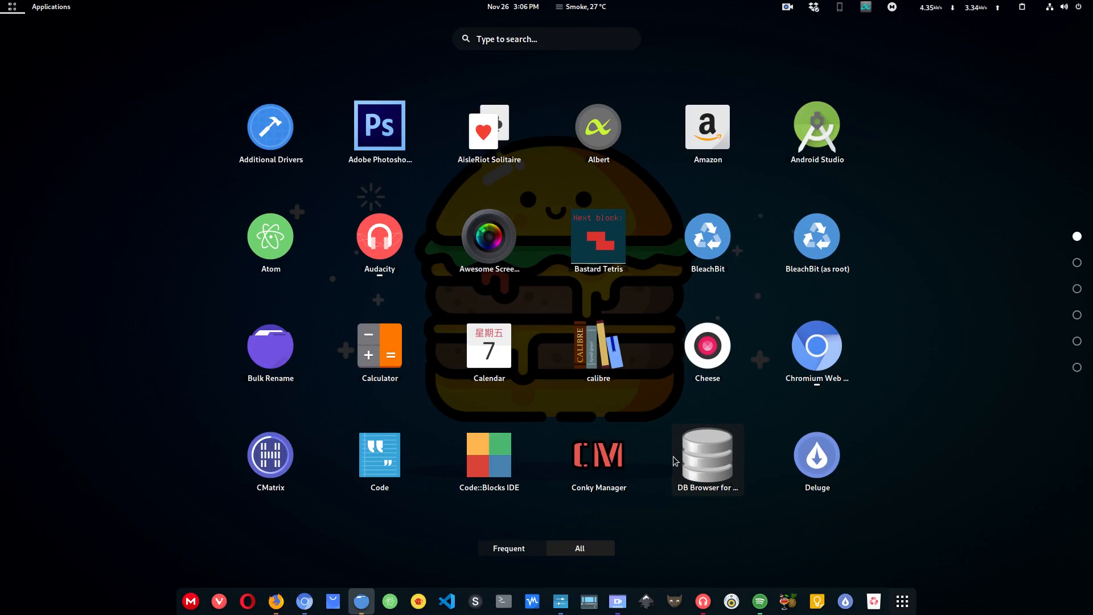
mouse_move(691, 437)
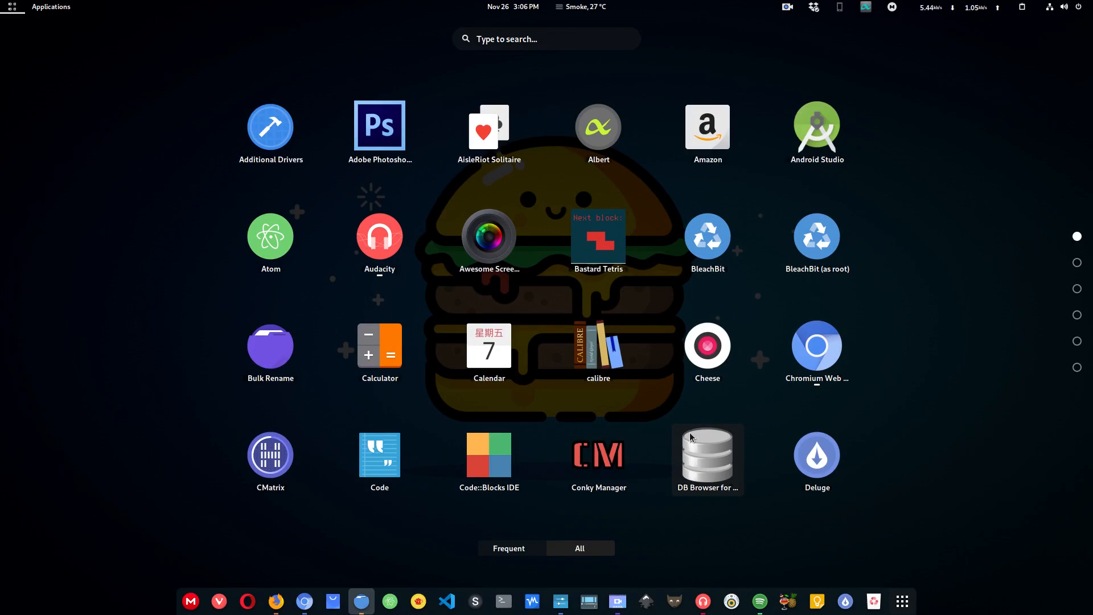
scroll(down, 3)
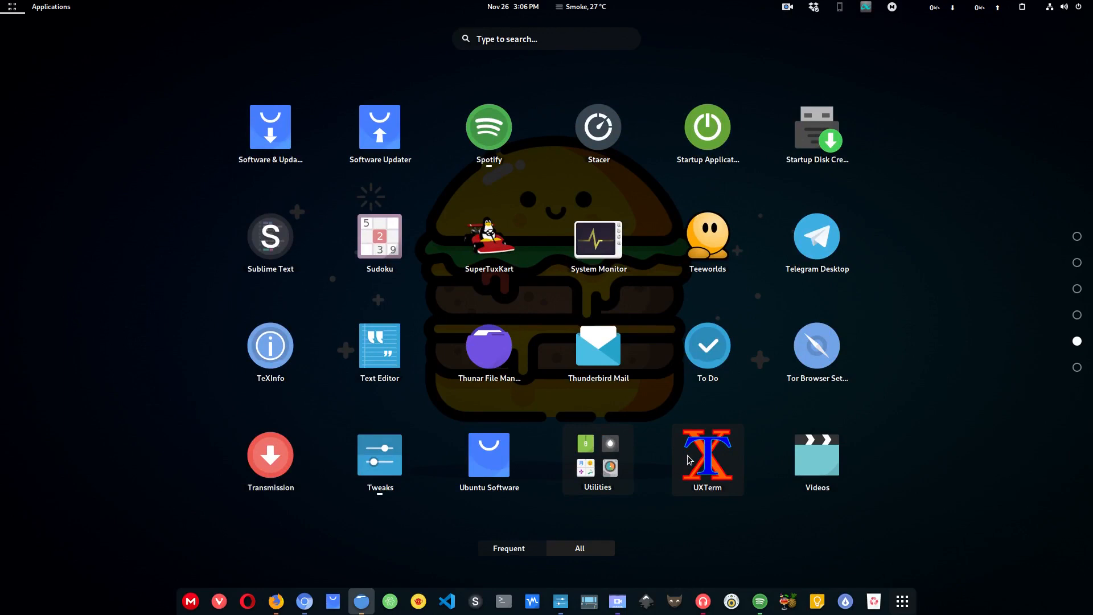
mouse_move(686, 466)
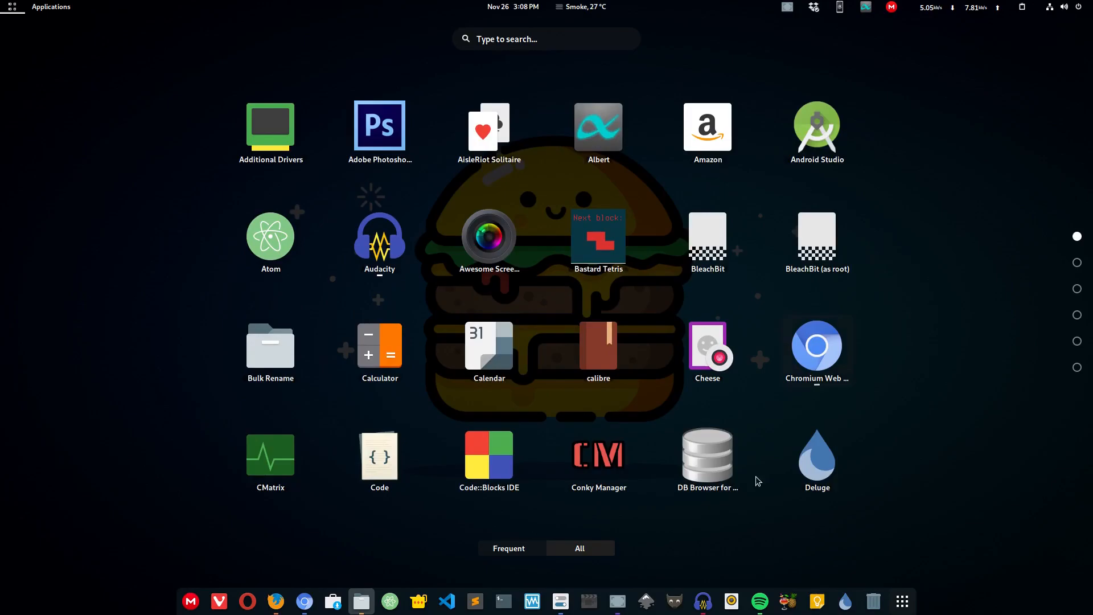
Step: Set the cursor theme to Paper, with Papirus icons in Tweaks Appearance
click(361, 601)
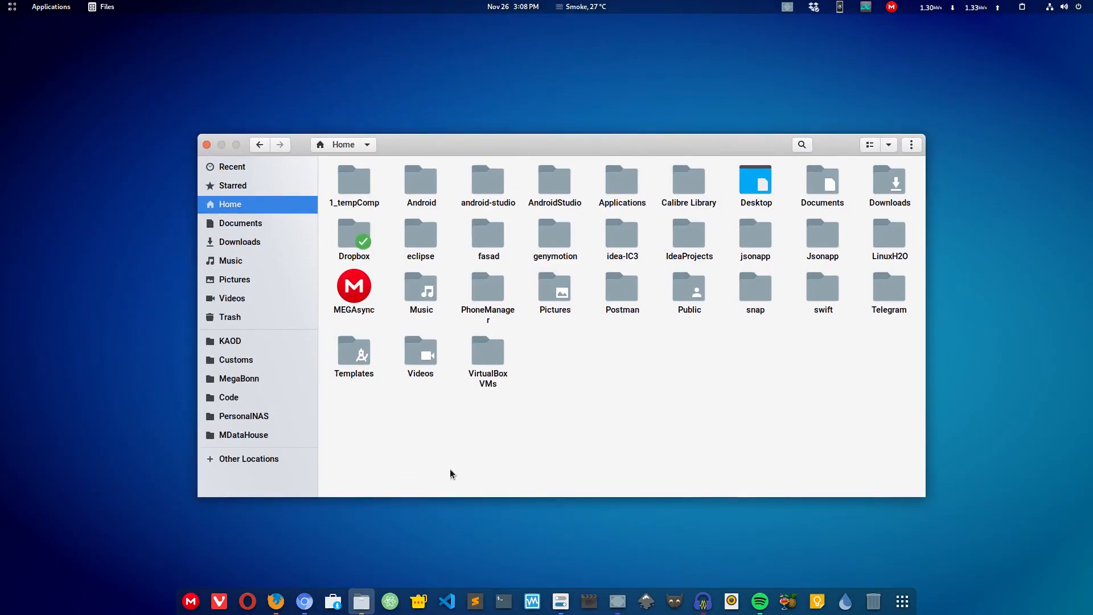
mouse_move(360, 601)
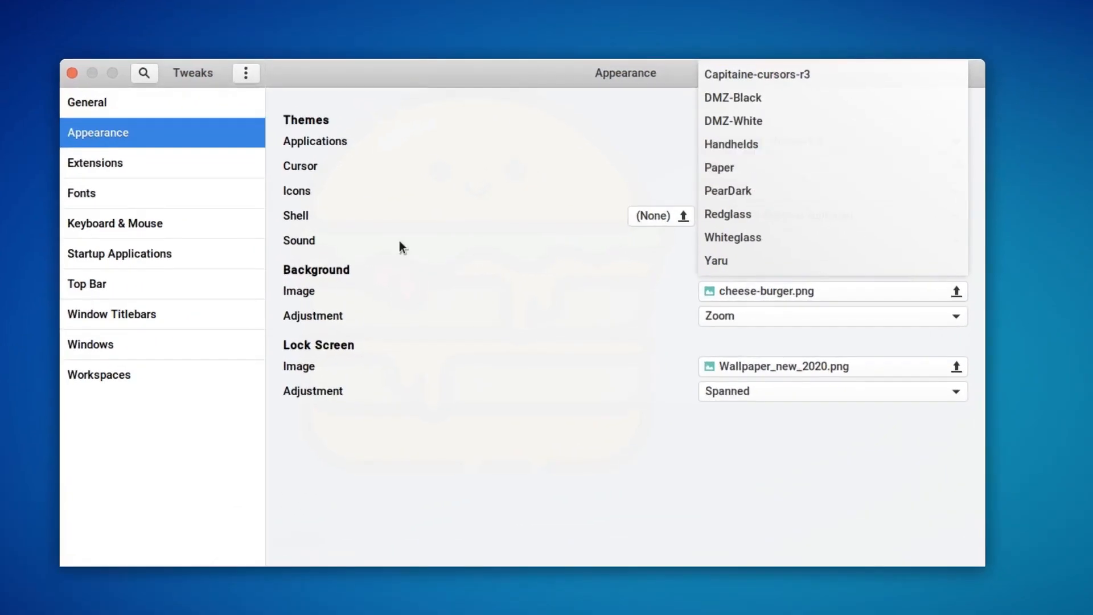
mouse_move(745, 167)
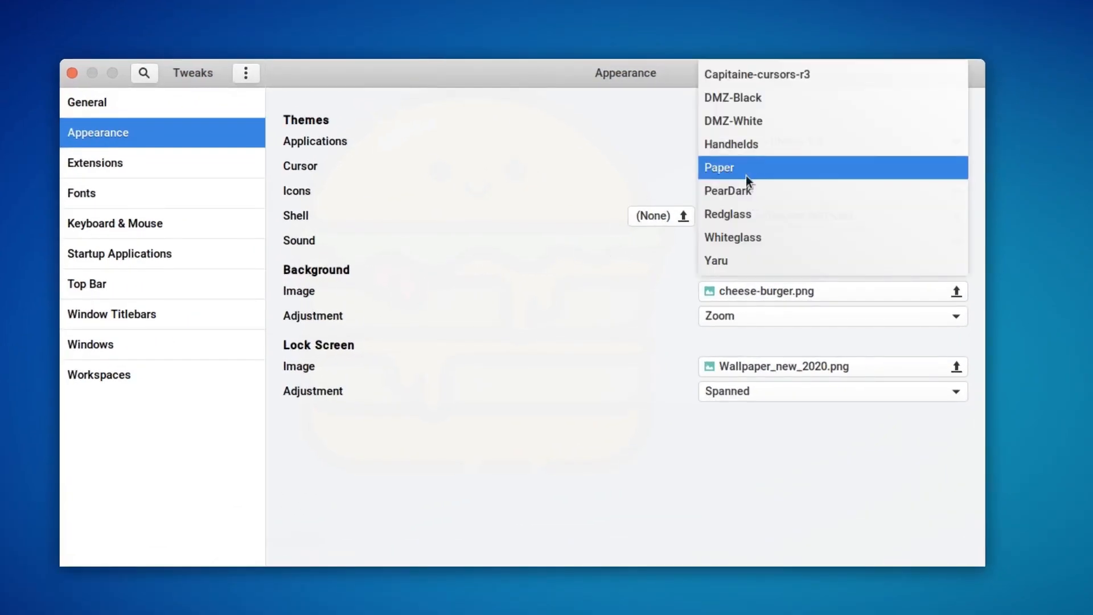
click(726, 166)
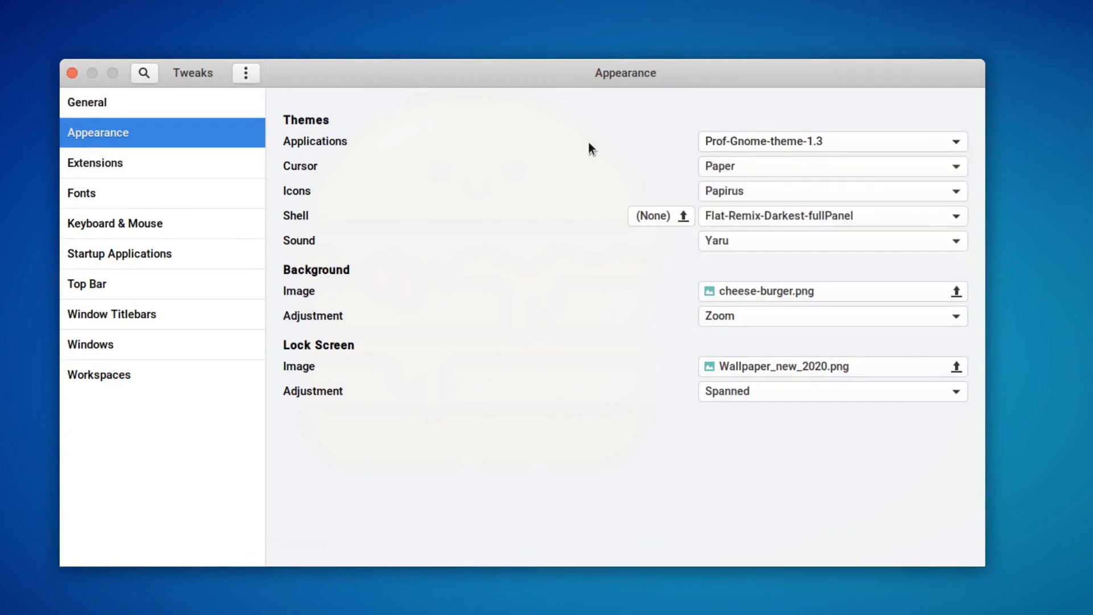
mouse_move(735, 173)
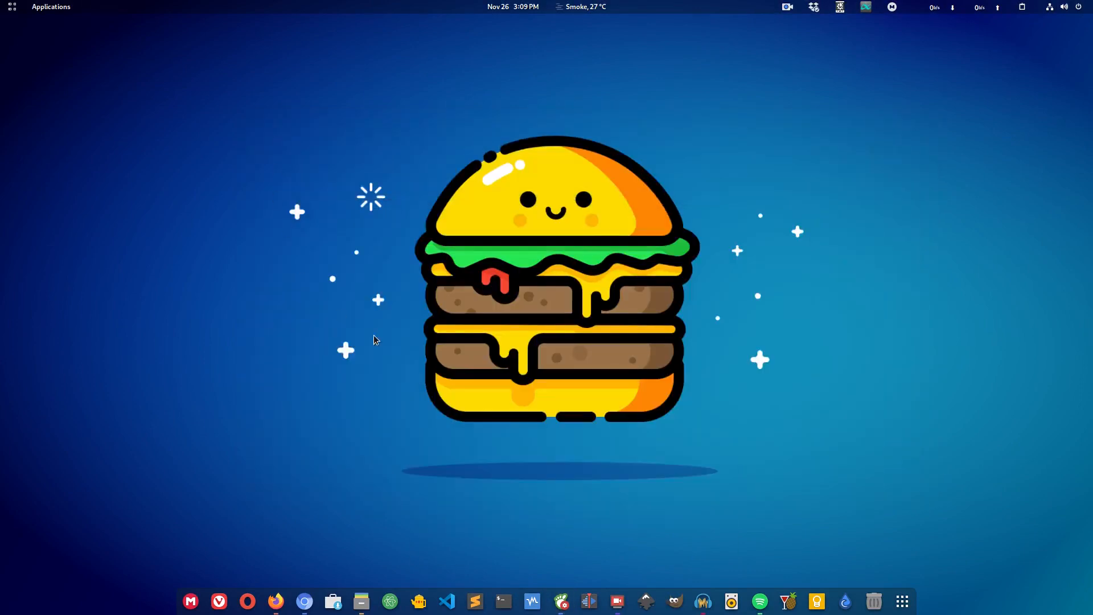
Step: Open Files on Home to show the blue Papirus folder icons
click(361, 601)
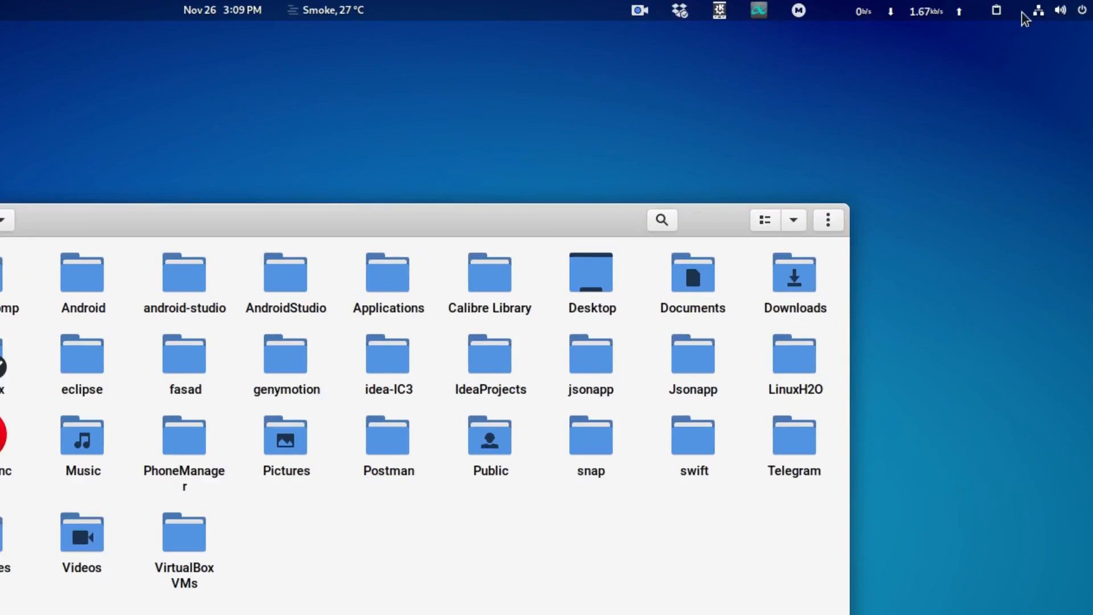
mouse_move(671, 19)
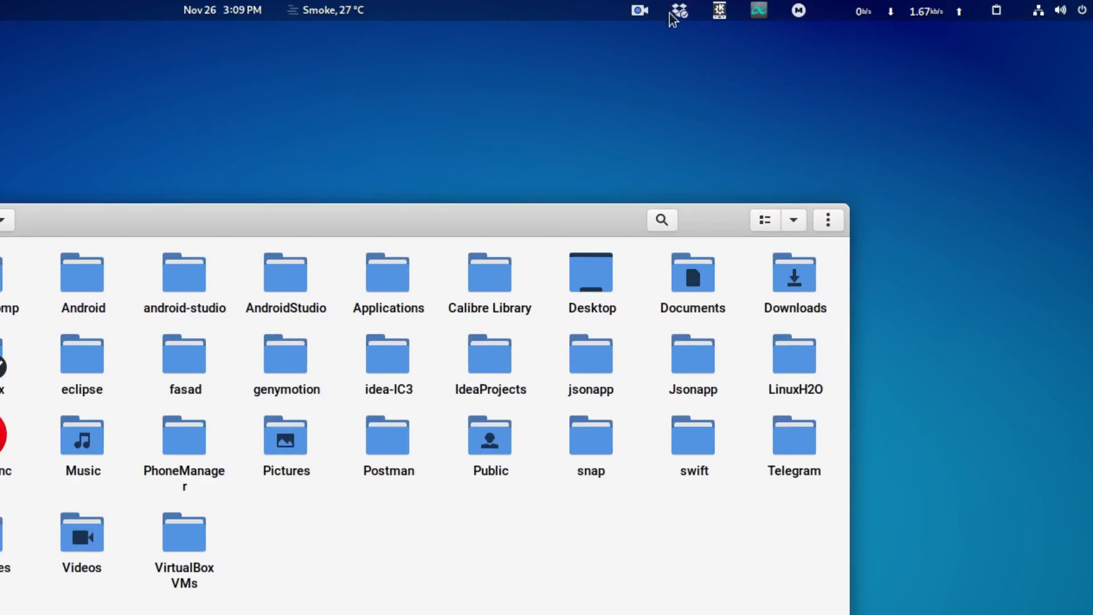
mouse_move(627, 18)
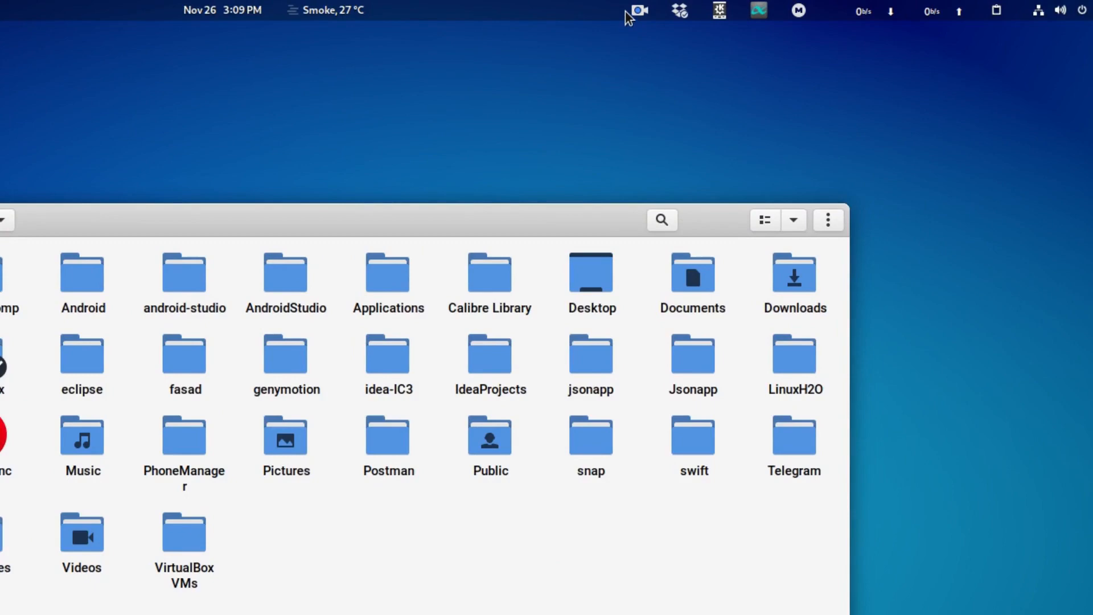
mouse_move(1031, 6)
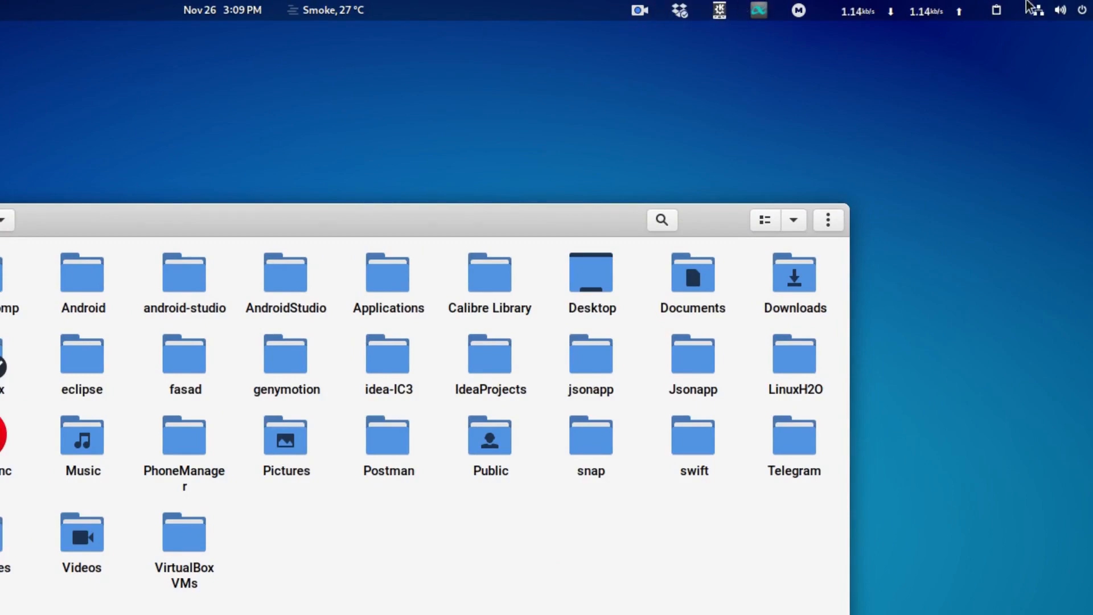
mouse_move(628, 491)
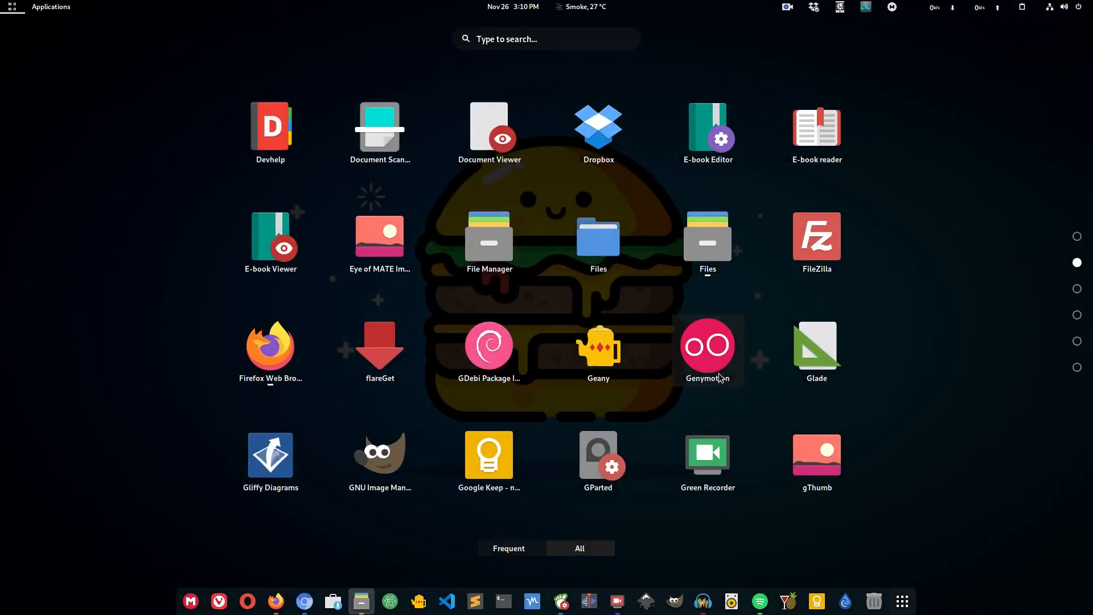
Step: Scroll the application grid pages showing Papirus app icons
scroll(down, 3)
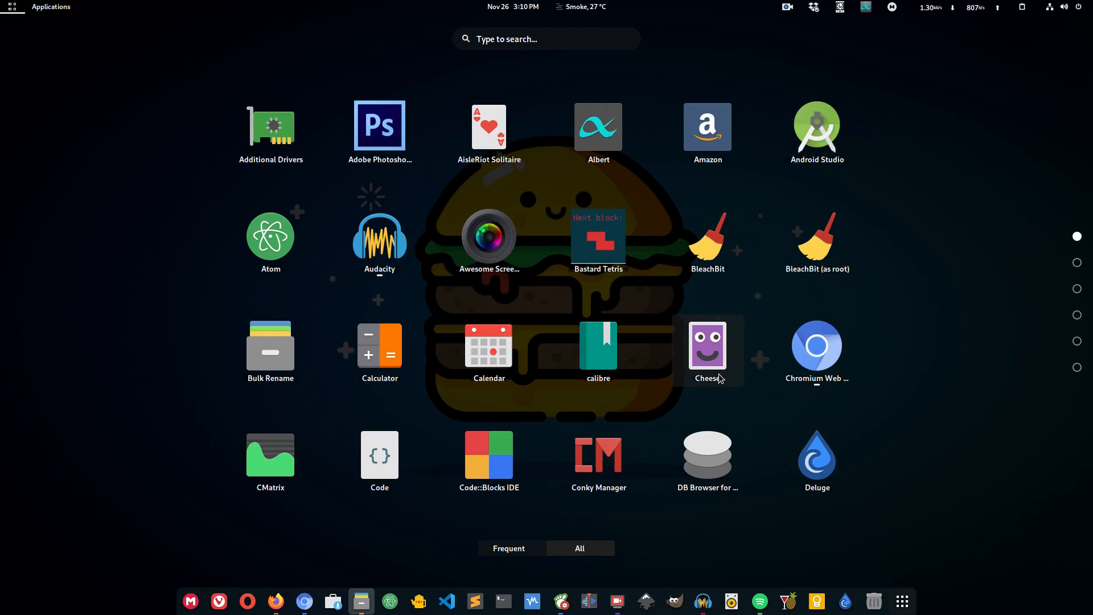
mouse_move(671, 391)
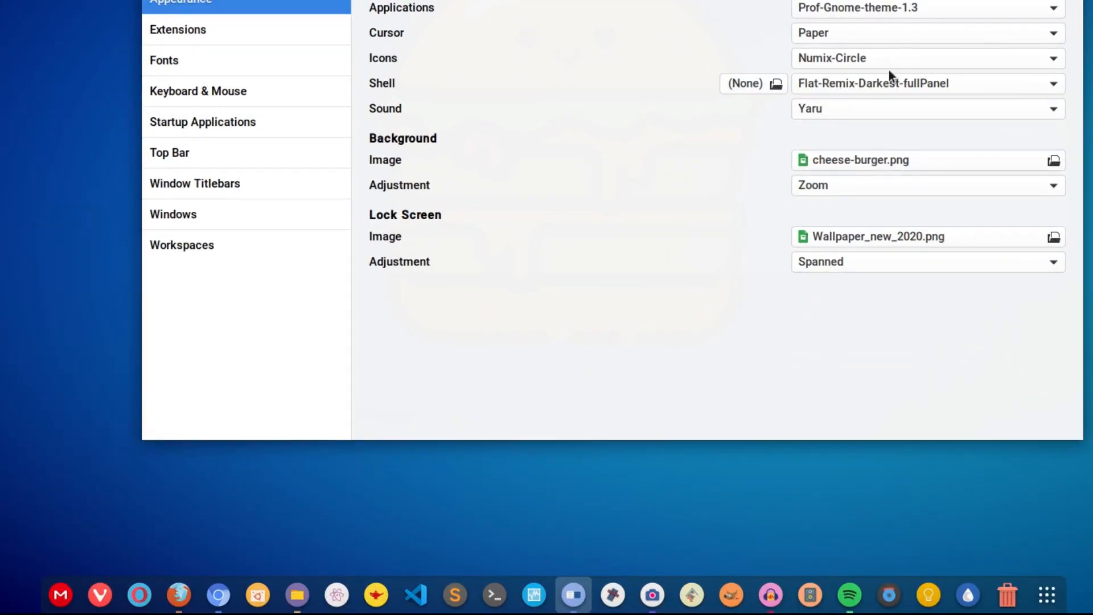
Step: Apply Numix-Circle icons and view its round icons in the application grid
click(927, 58)
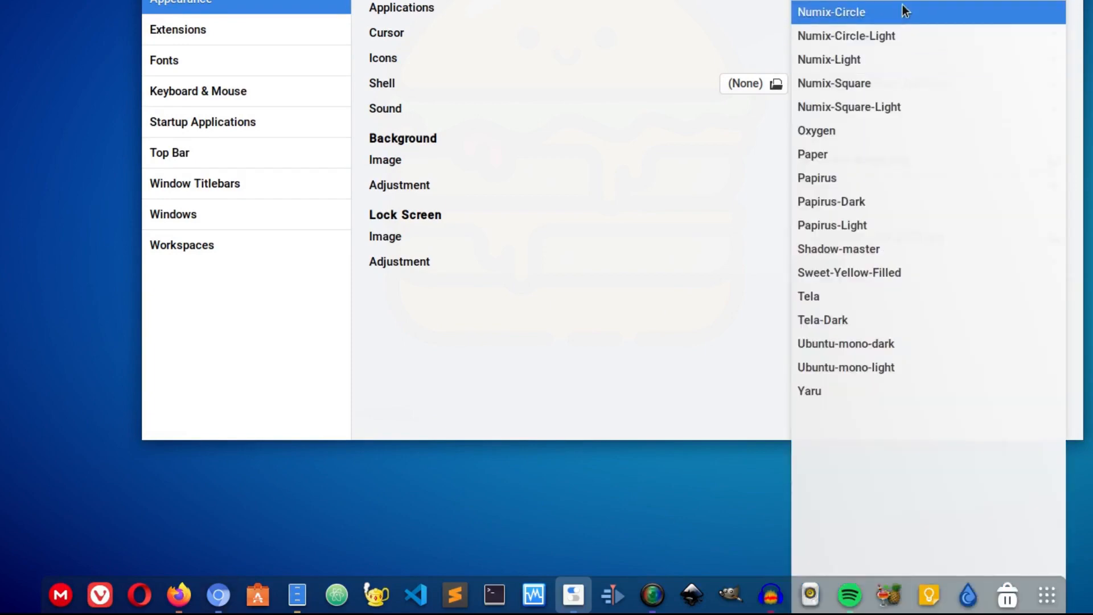
click(835, 83)
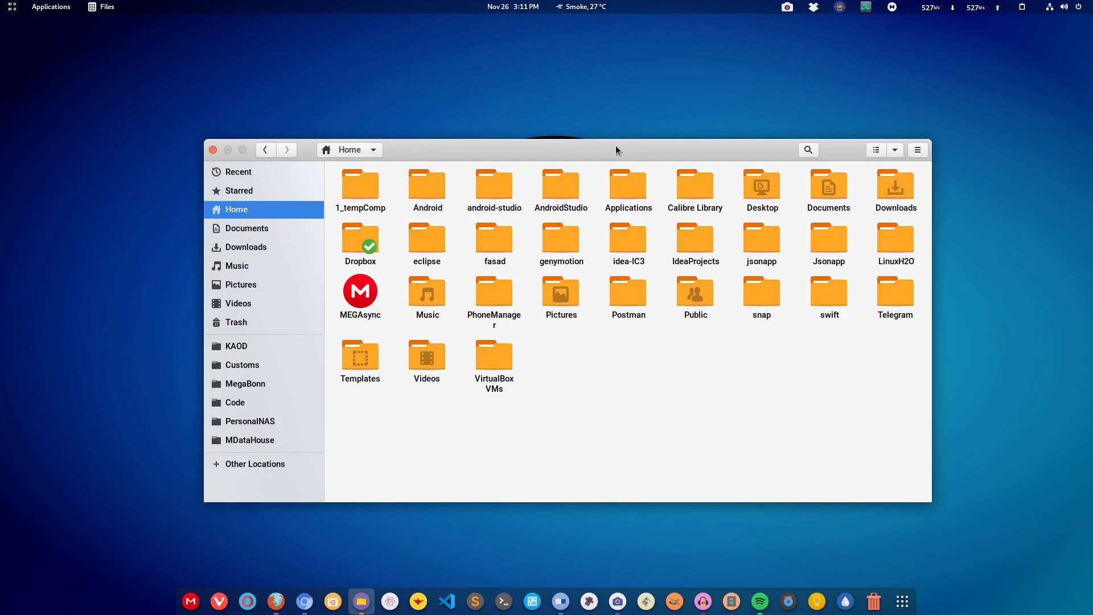
click(50, 7)
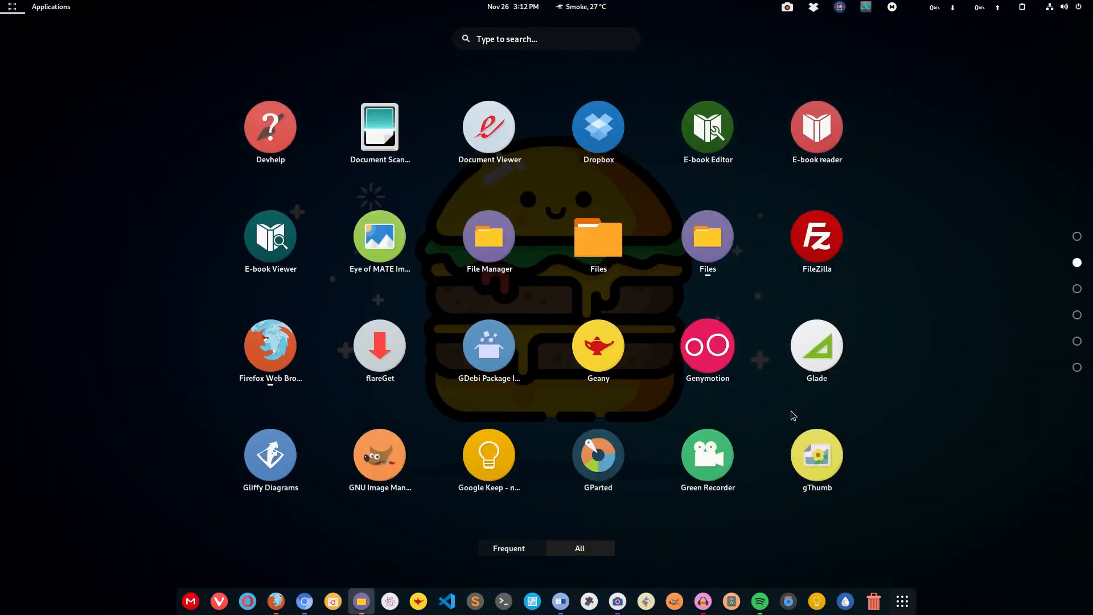